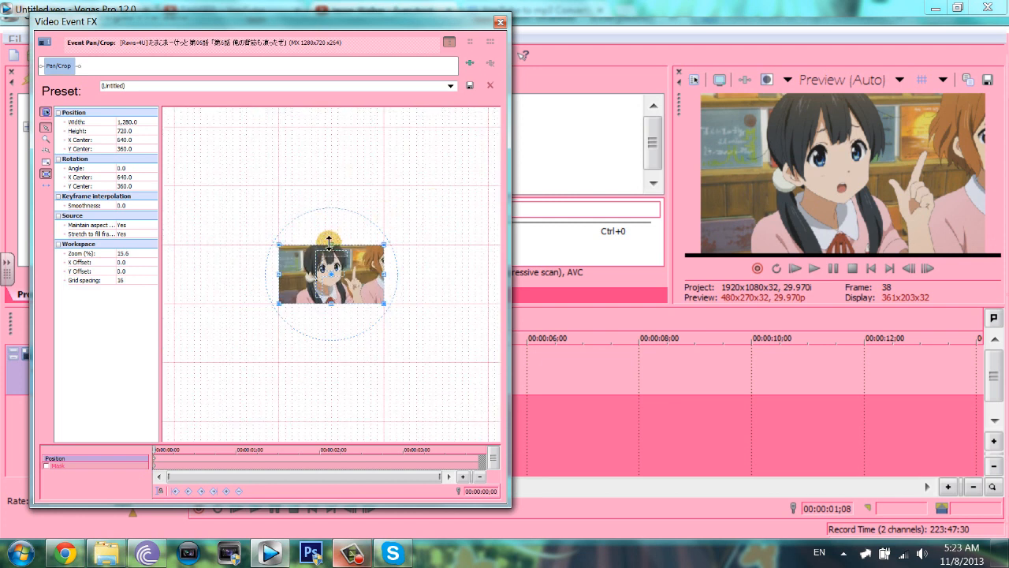
# Step: In Event Pan/Crop, shrink the clip to quarter size and align it flush with the top-left corner
pyautogui.moveTo(329, 241); pyautogui.dragTo(333, 234)
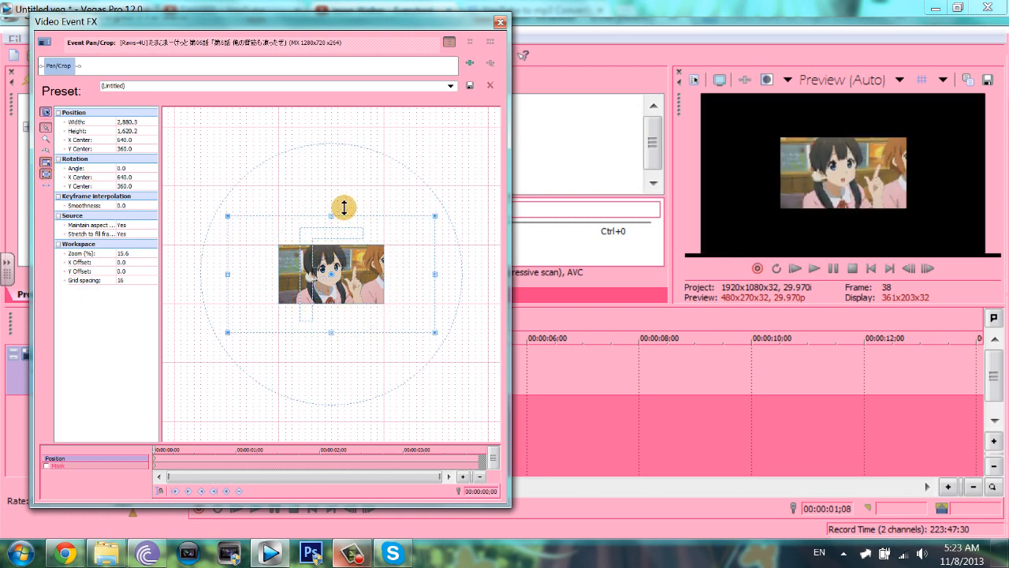
pyautogui.moveTo(344, 208); pyautogui.dragTo(401, 327)
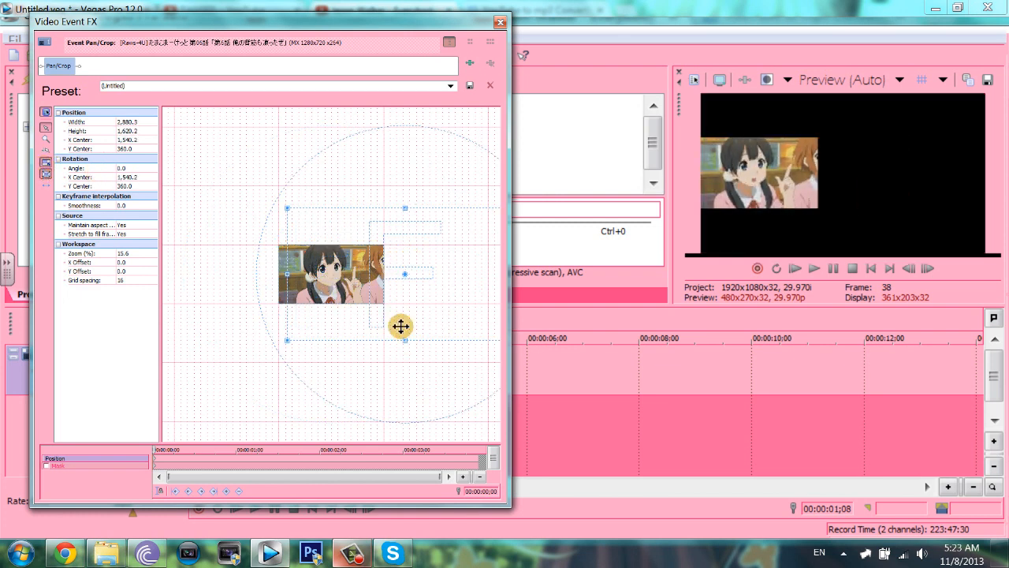
pyautogui.moveTo(400, 327); pyautogui.dragTo(434, 290)
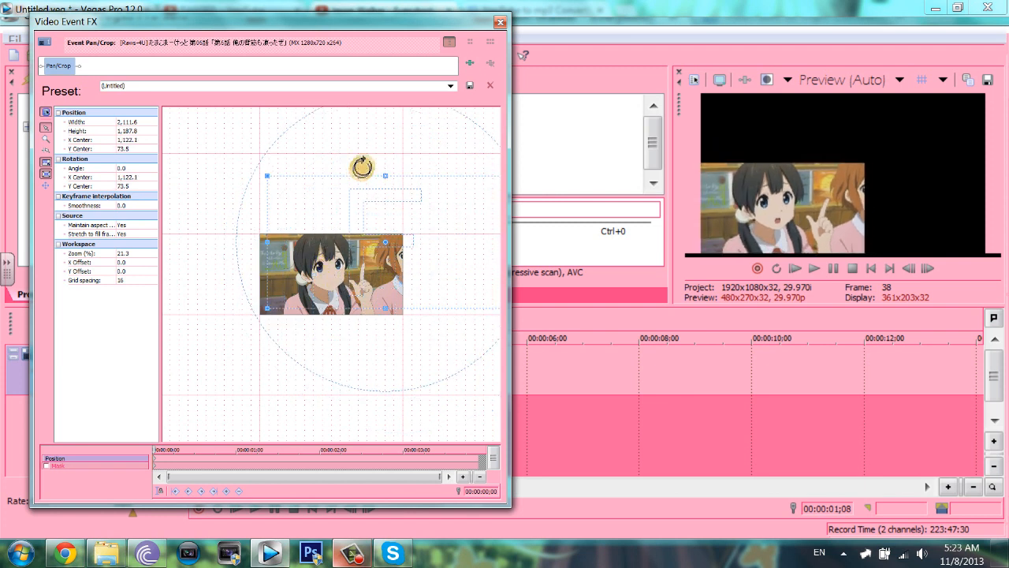
pyautogui.moveTo(361, 167); pyautogui.dragTo(394, 155)
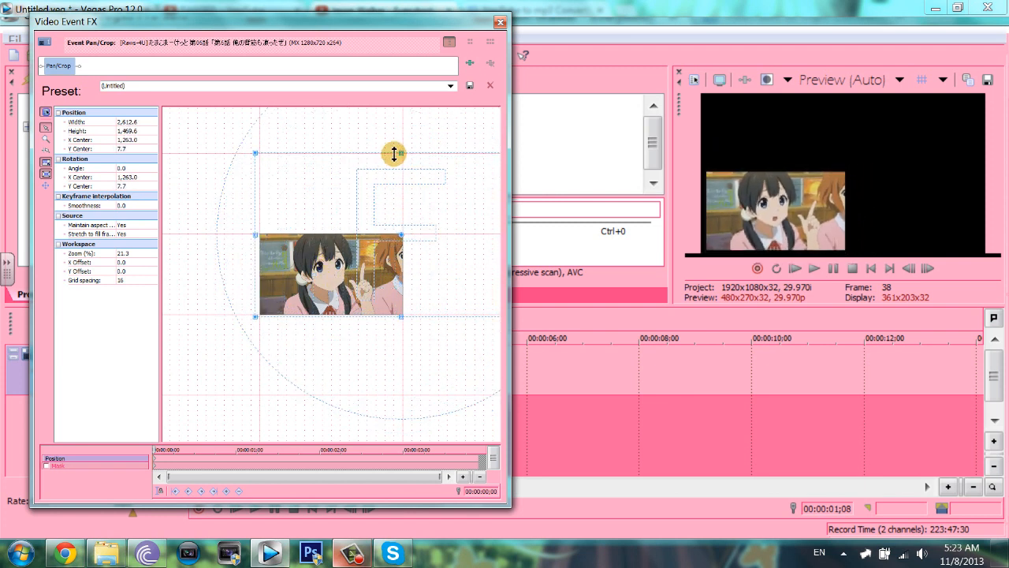
pyautogui.moveTo(395, 155); pyautogui.dragTo(392, 172)
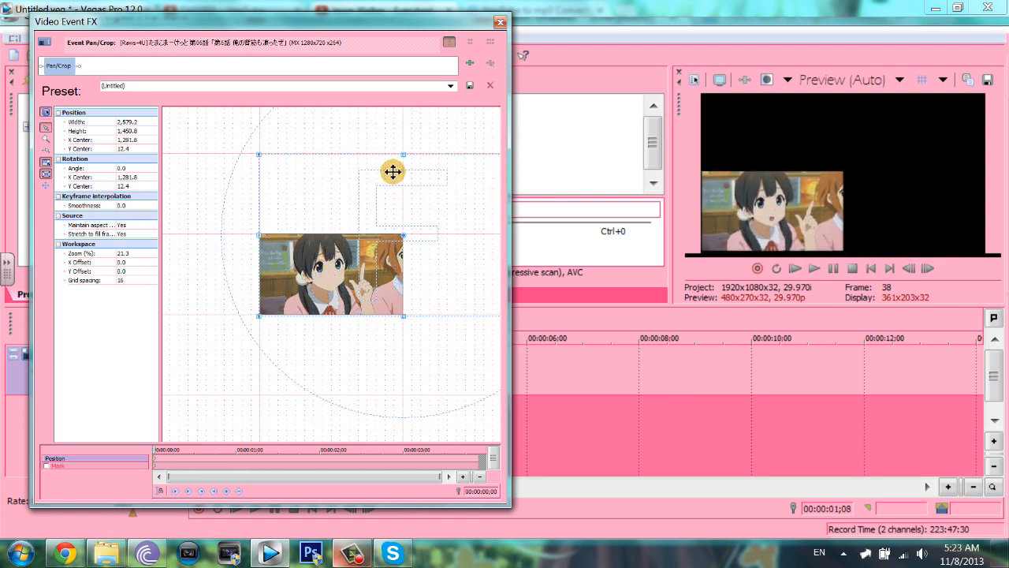
pyautogui.moveTo(393, 172); pyautogui.dragTo(391, 170)
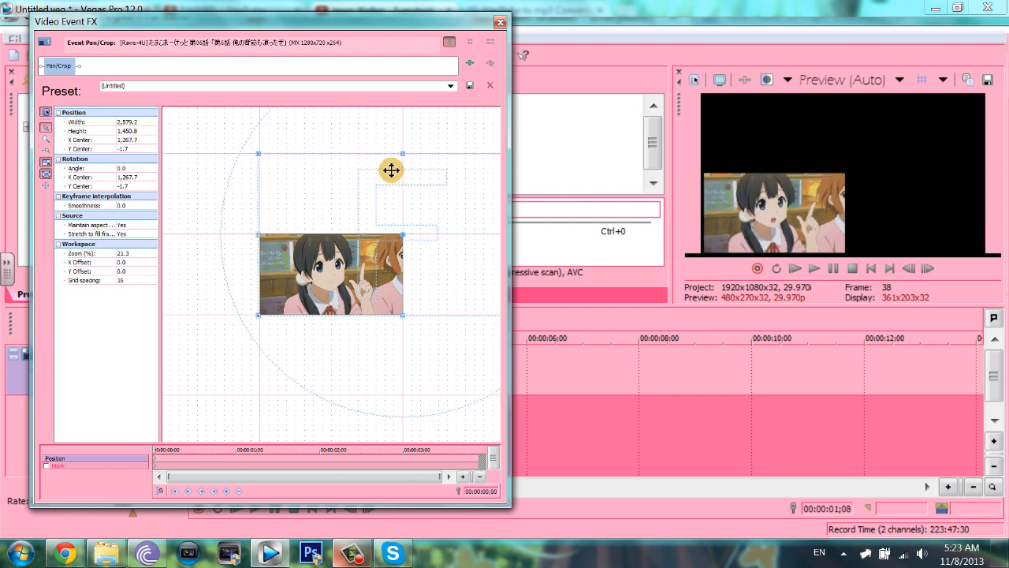
pyautogui.moveTo(391, 170); pyautogui.dragTo(301, 227)
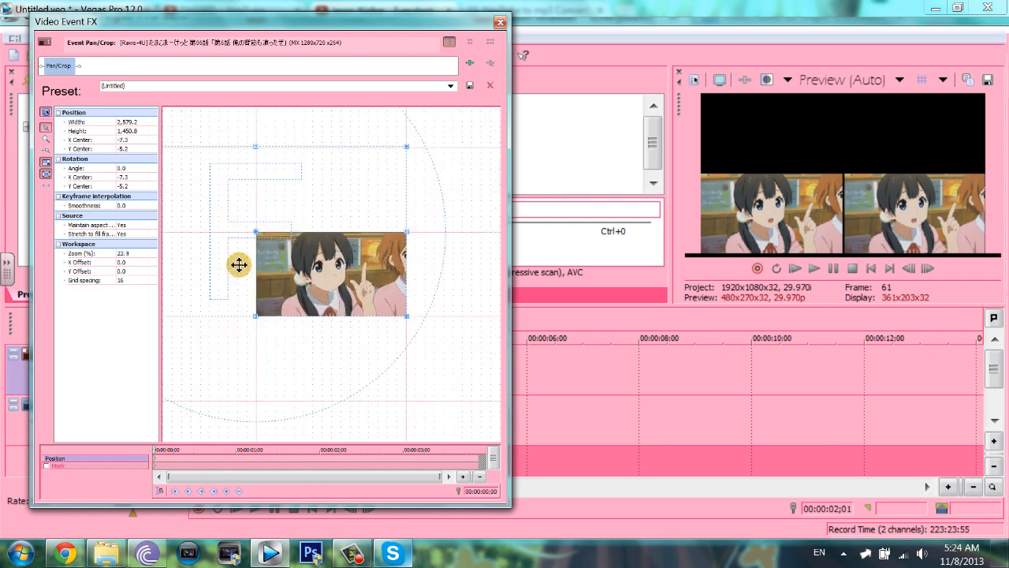
# Step: Move this copy of the clip into another corner of the grid and close the framing editor
pyautogui.moveTo(240, 265); pyautogui.dragTo(392, 311)
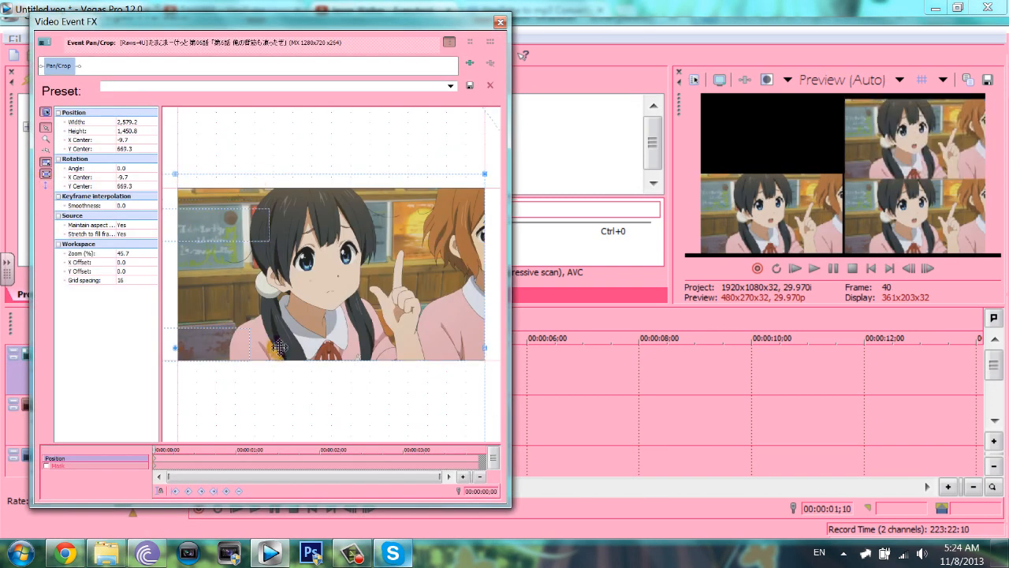
pyautogui.moveTo(281, 347); pyautogui.dragTo(298, 307)
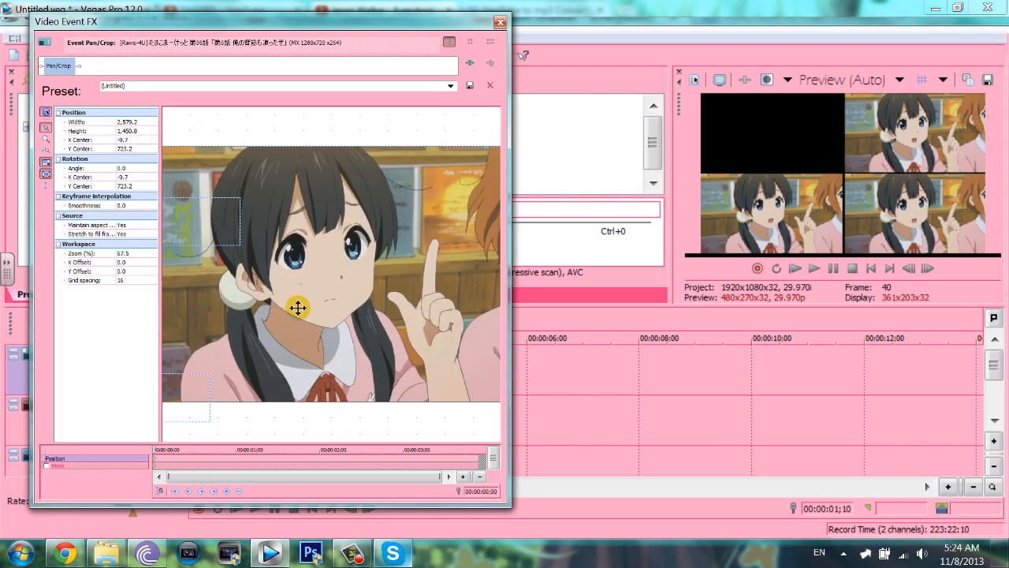
pyautogui.moveTo(387, 158)
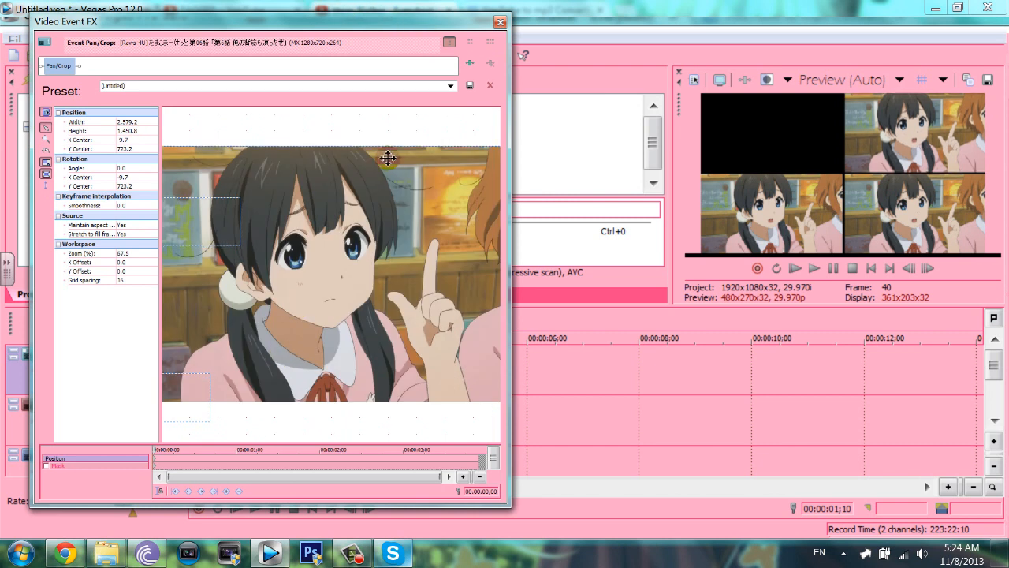
pyautogui.click(500, 22)
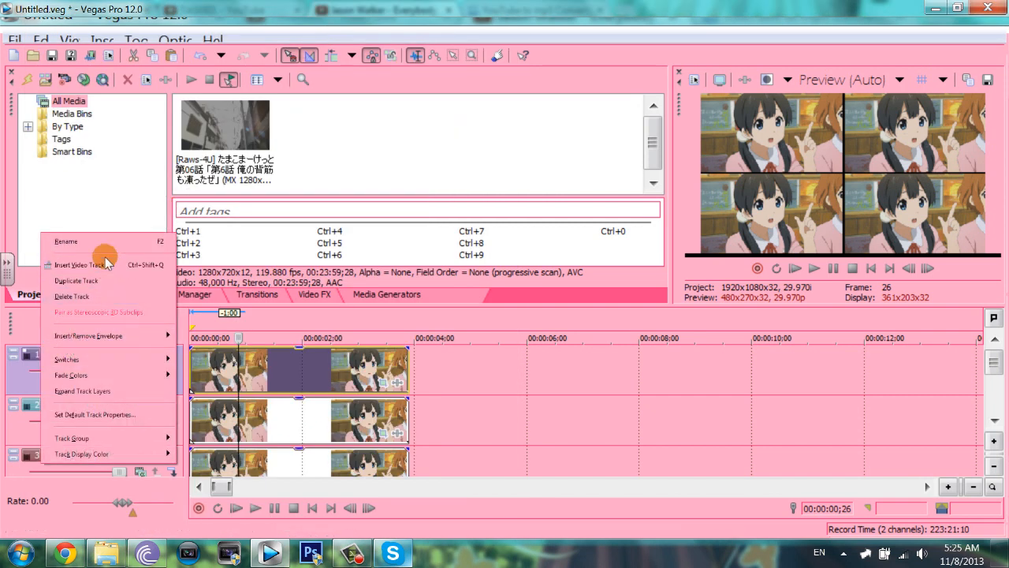
# Step: Insert a new video track above the tiled grid for the centre frame
pyautogui.click(88, 265)
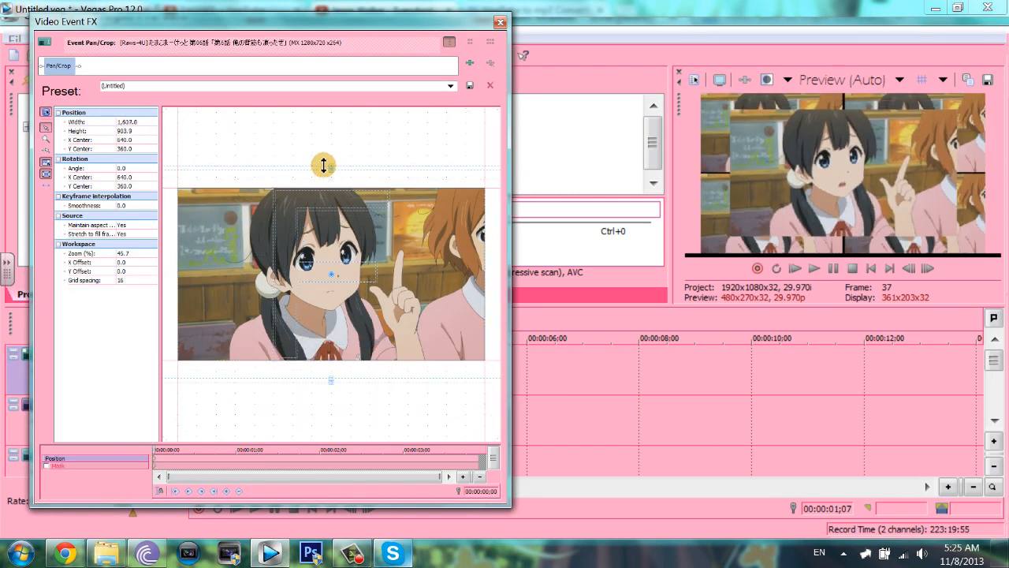
# Step: Shrink the top clip into a smaller frame centred over the tiled grid
pyautogui.moveTo(323, 166); pyautogui.dragTo(341, 118)
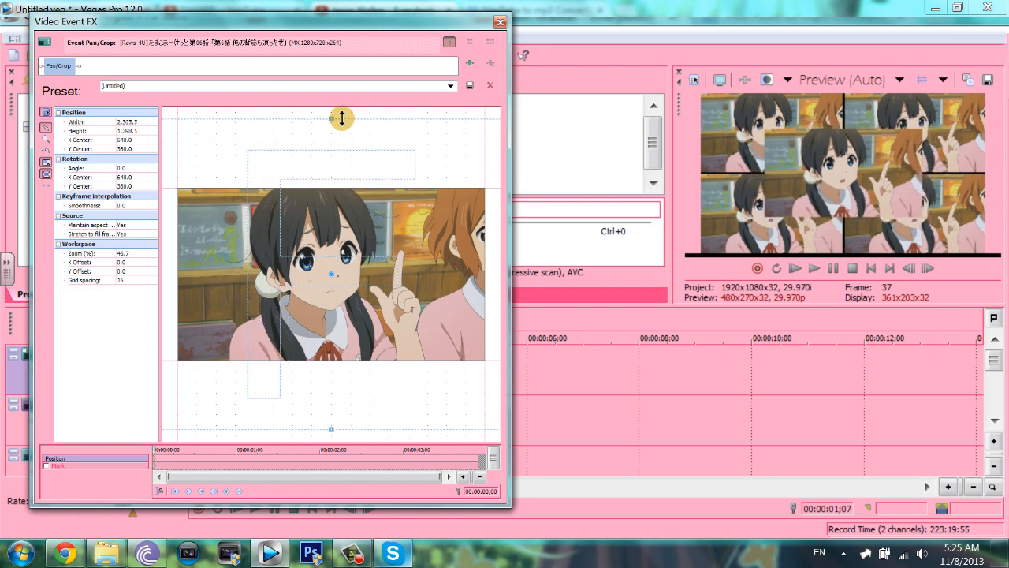
pyautogui.click(500, 22)
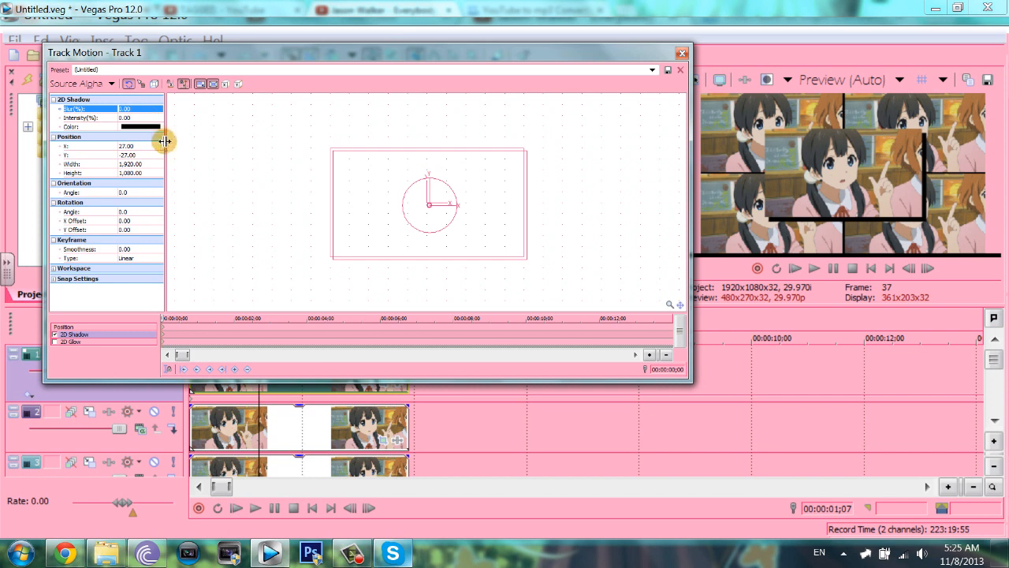
# Step: In Track Motion, give the centre frame a black shadow border and adjust its size
pyautogui.click(158, 126)
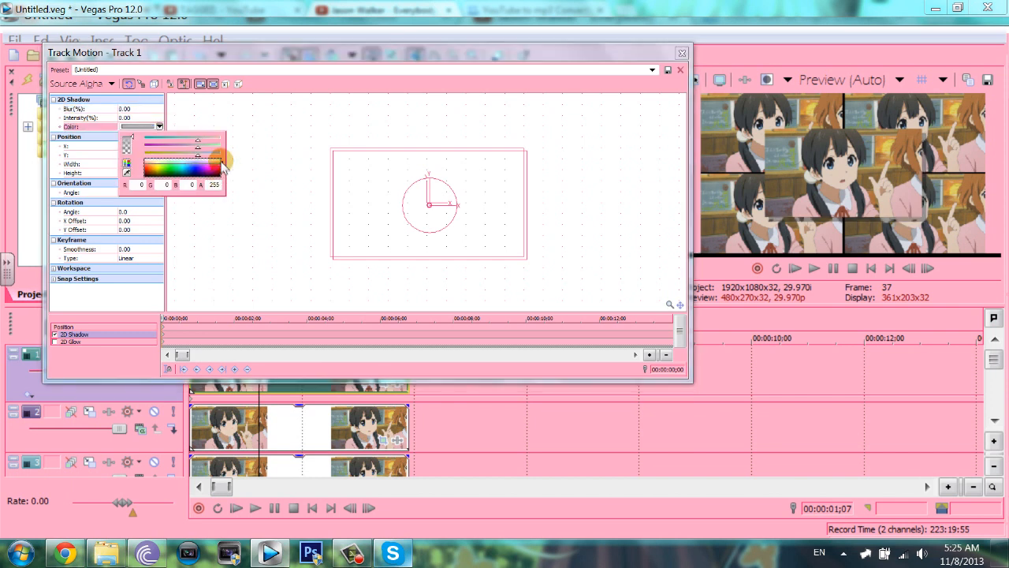
pyautogui.click(76, 341)
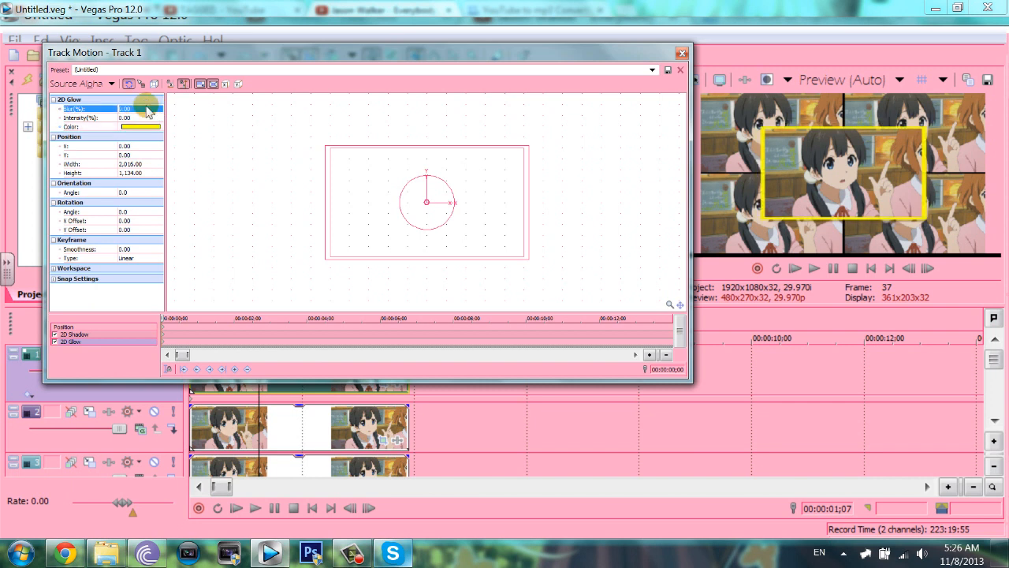
pyautogui.click(160, 126)
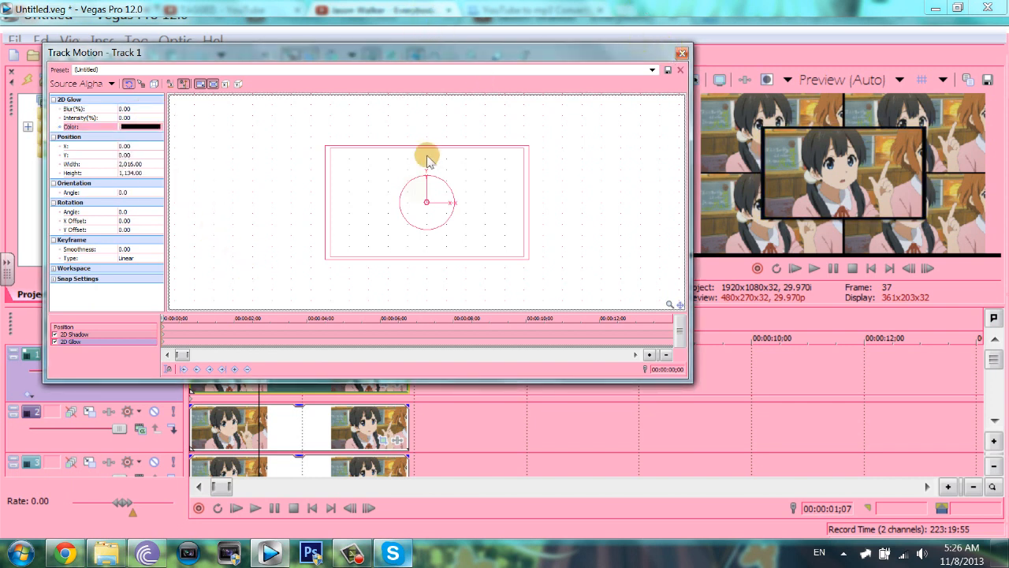
pyautogui.moveTo(426, 154); pyautogui.dragTo(529, 258)
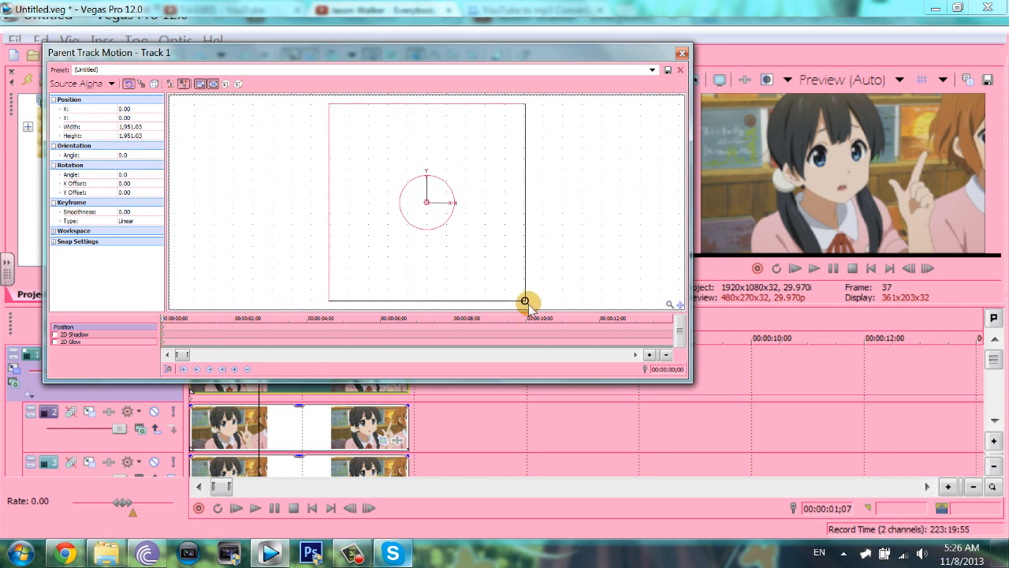
# Step: Set the collage's starting size in Parent Track Motion, then resize it at a later keyframe
pyautogui.moveTo(527, 303); pyautogui.dragTo(495, 284)
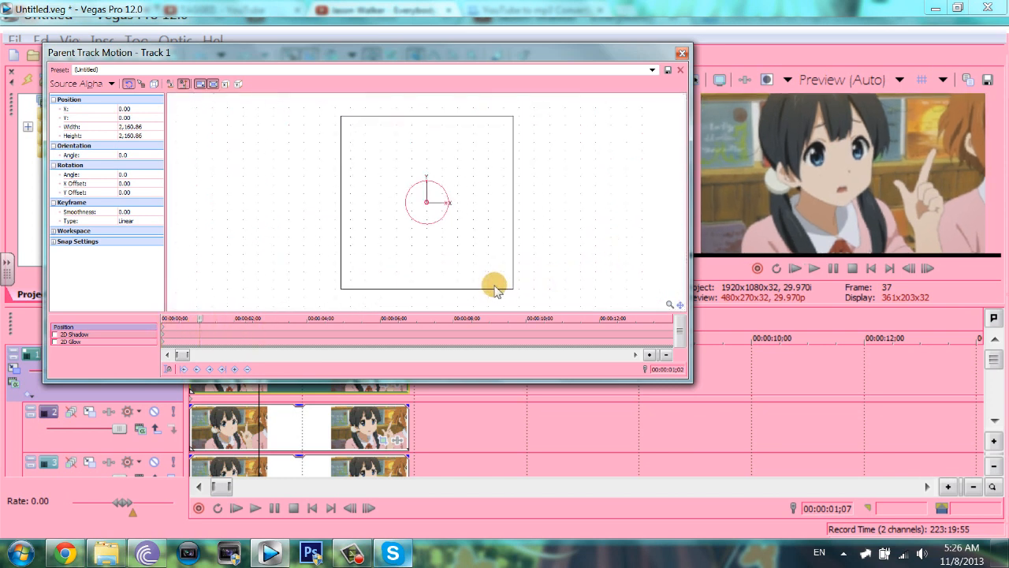
pyautogui.moveTo(495, 285); pyautogui.dragTo(496, 280)
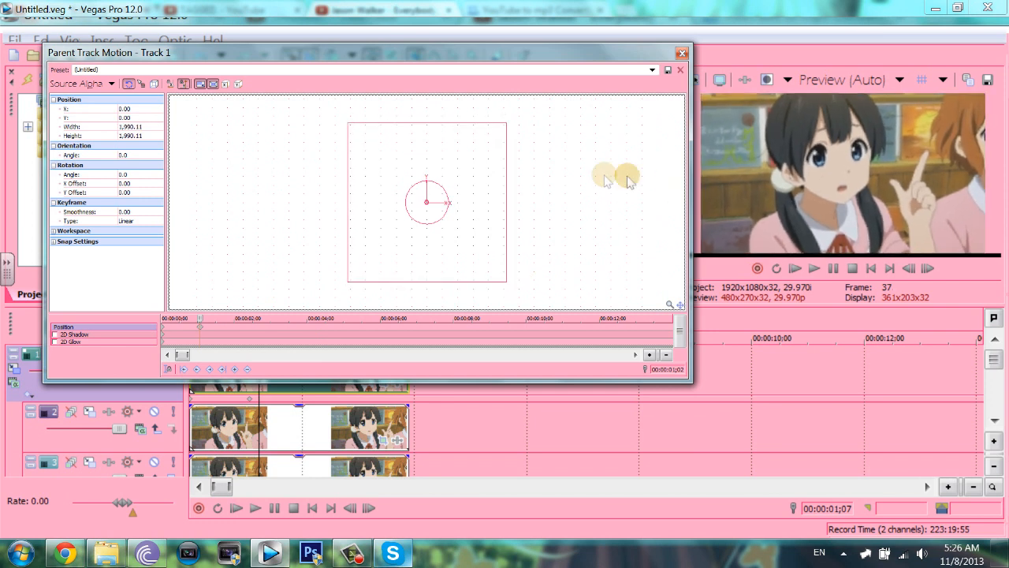
pyautogui.click(814, 268)
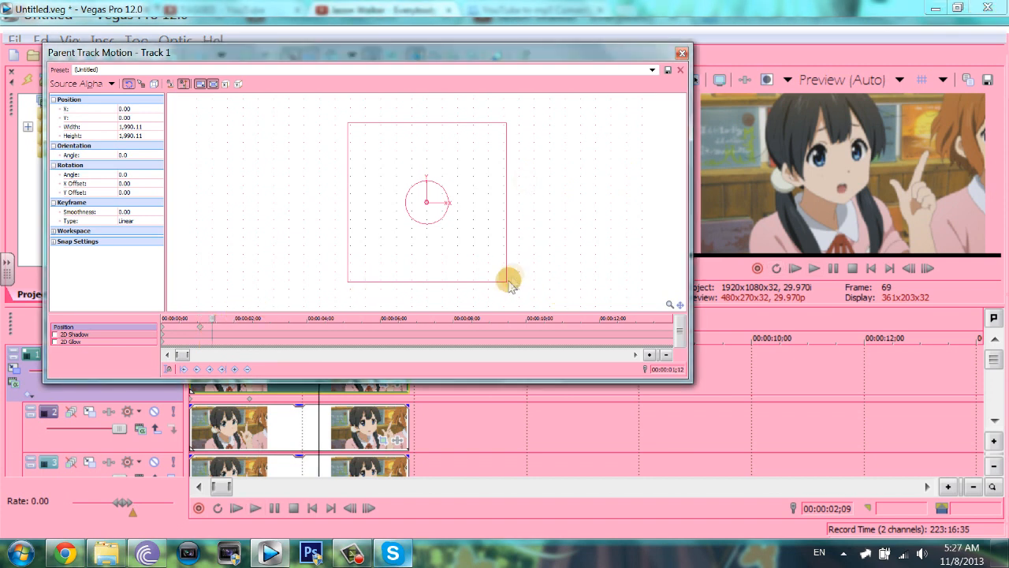
pyautogui.moveTo(505, 281); pyautogui.dragTo(470, 246)
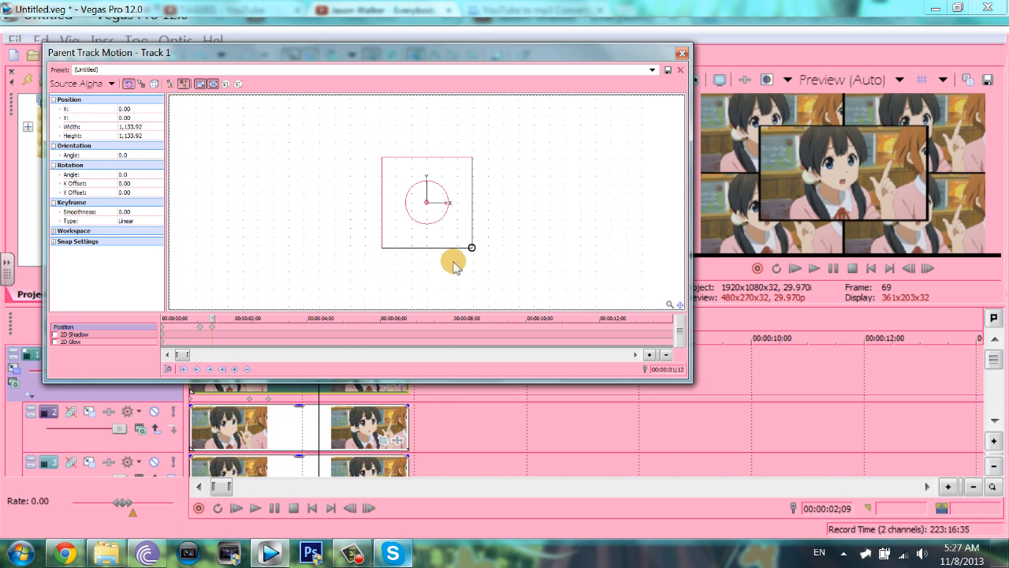
pyautogui.moveTo(472, 247); pyautogui.dragTo(442, 184)
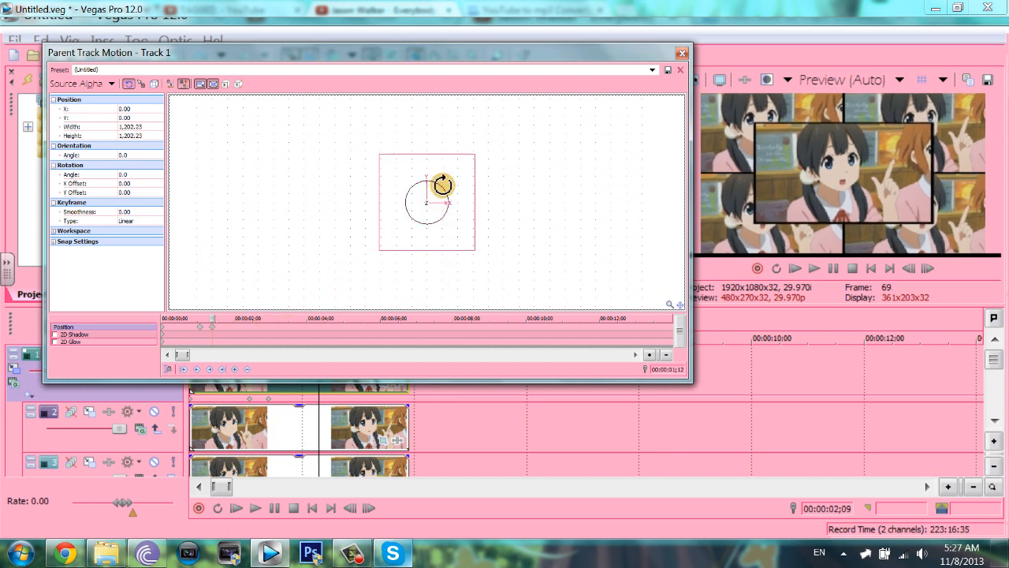
pyautogui.moveTo(441, 187); pyautogui.dragTo(440, 176)
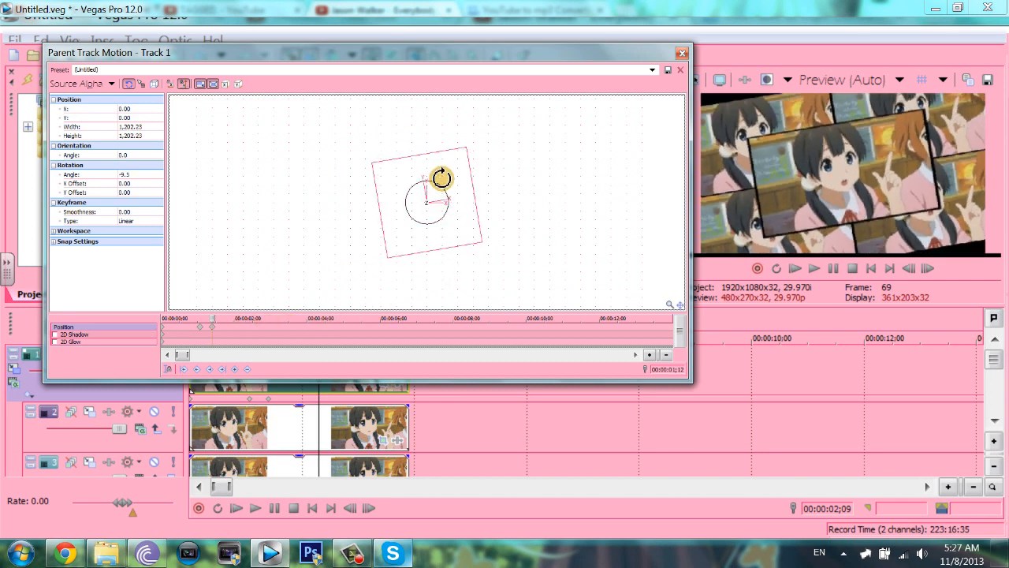
# Step: Tilt and further resize the whole collage at later points to build the zoom-and-rotate animation
pyautogui.moveTo(442, 180); pyautogui.dragTo(473, 244)
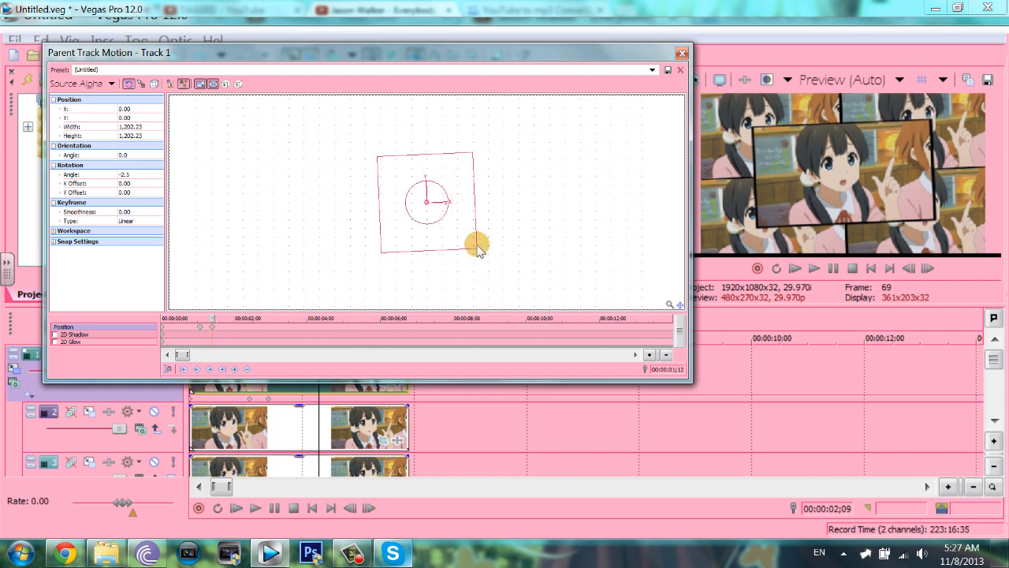
pyautogui.moveTo(473, 243); pyautogui.dragTo(481, 251)
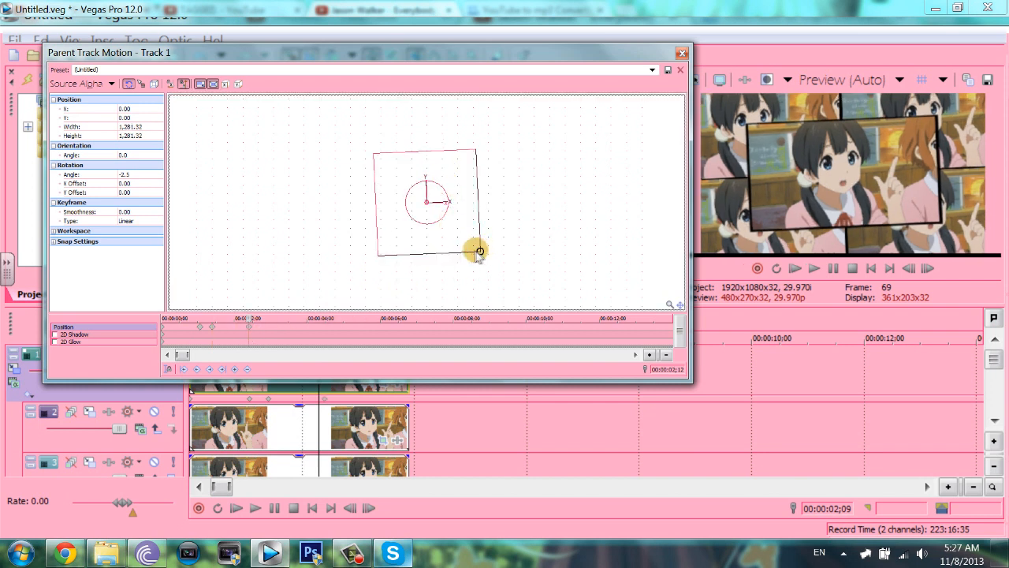
pyautogui.moveTo(476, 251); pyautogui.dragTo(448, 192)
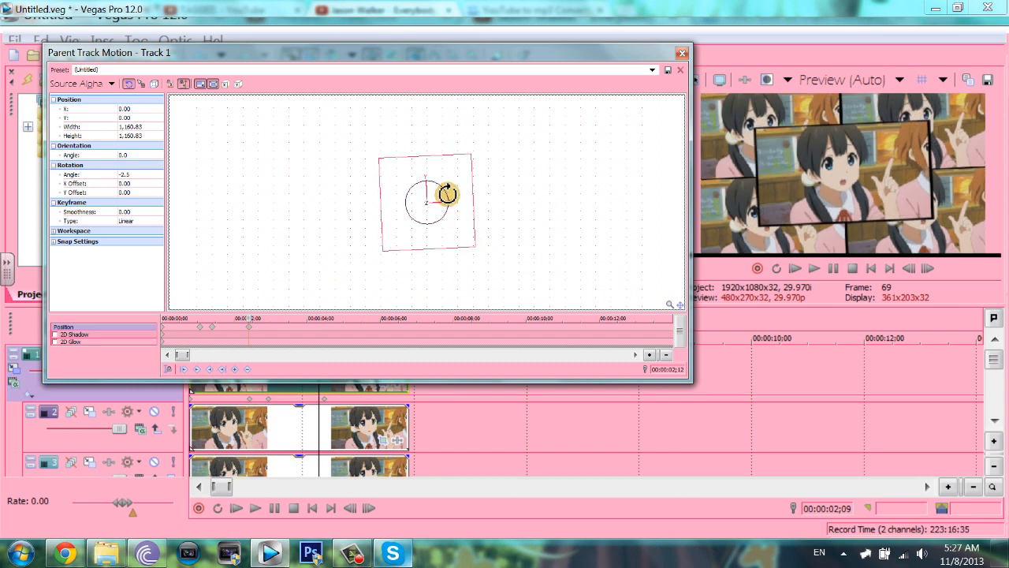
pyautogui.moveTo(444, 192); pyautogui.dragTo(455, 192)
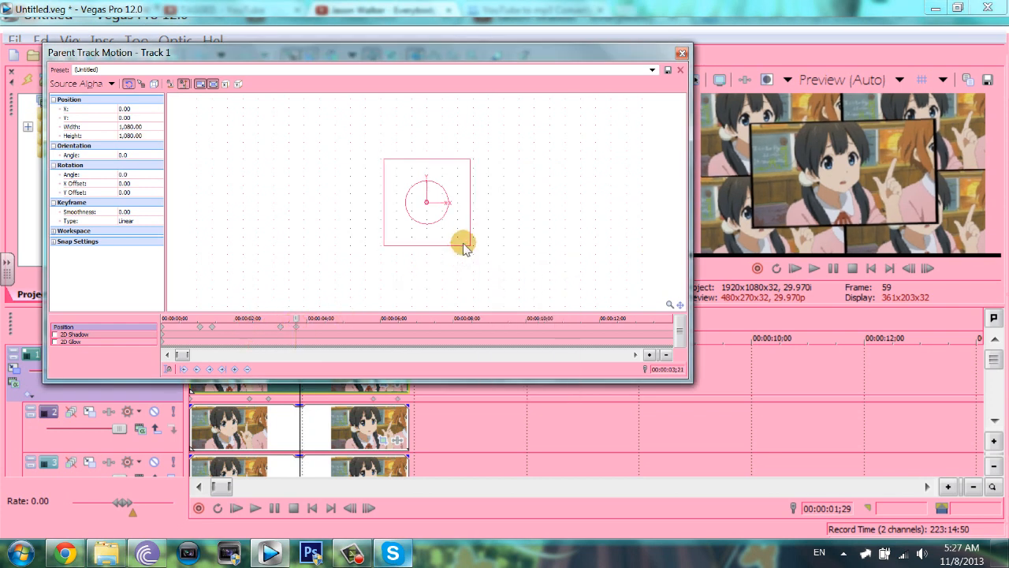
pyautogui.moveTo(465, 239); pyautogui.dragTo(267, 271)
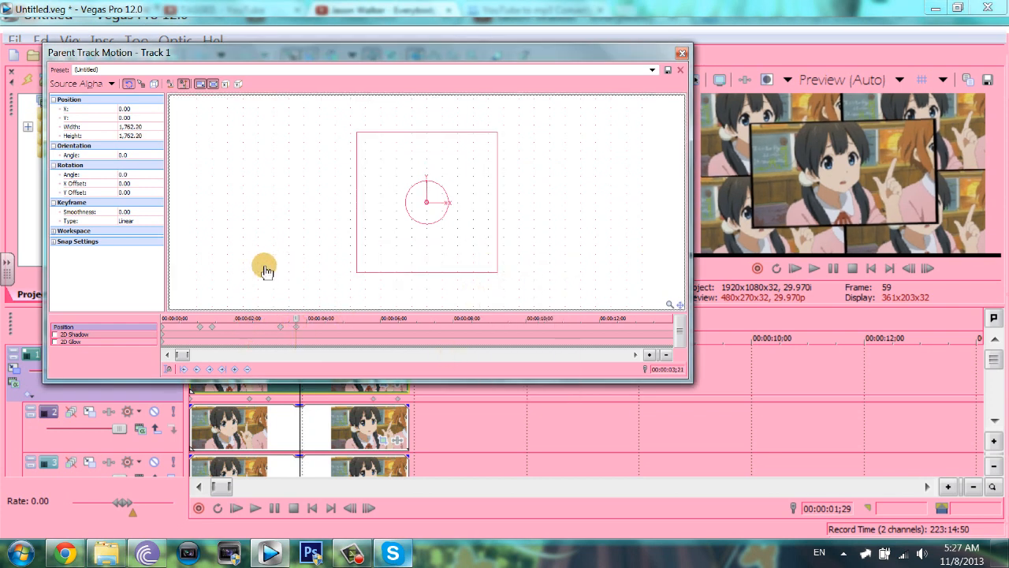
pyautogui.moveTo(265, 268); pyautogui.dragTo(505, 281)
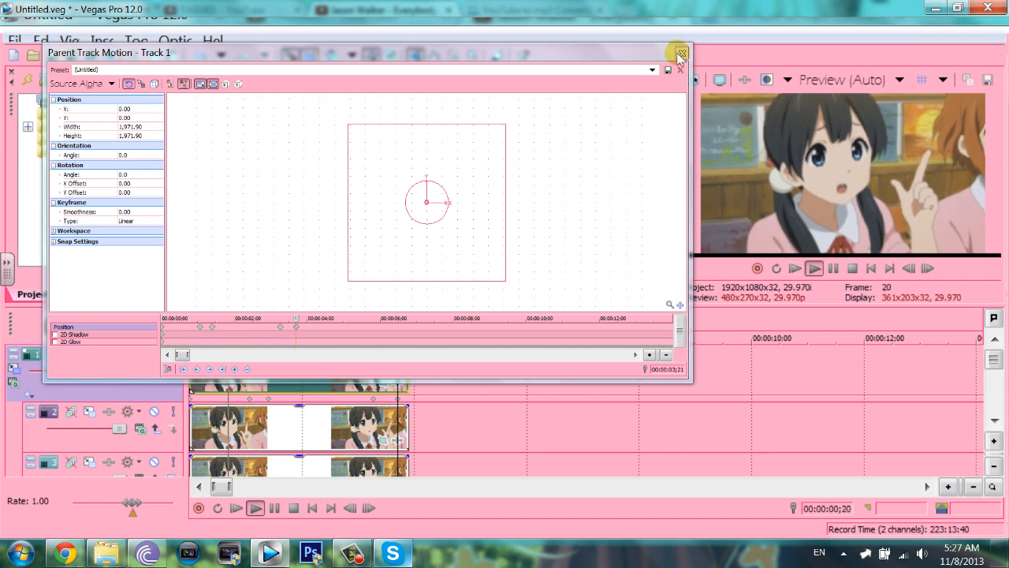
# Step: Close Parent Track Motion and play back the tilting, zooming collage
pyautogui.click(682, 53)
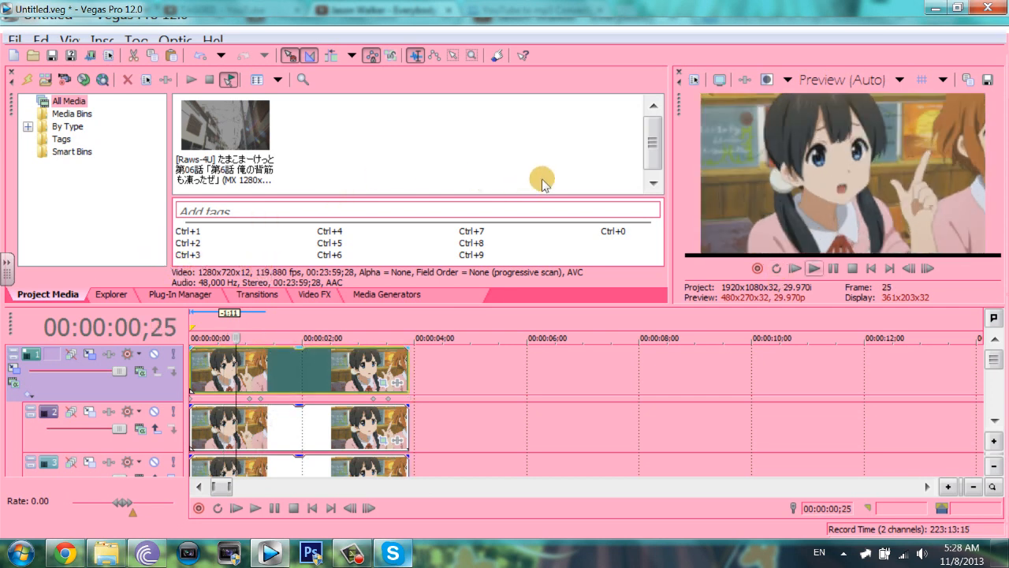
pyautogui.click(256, 507)
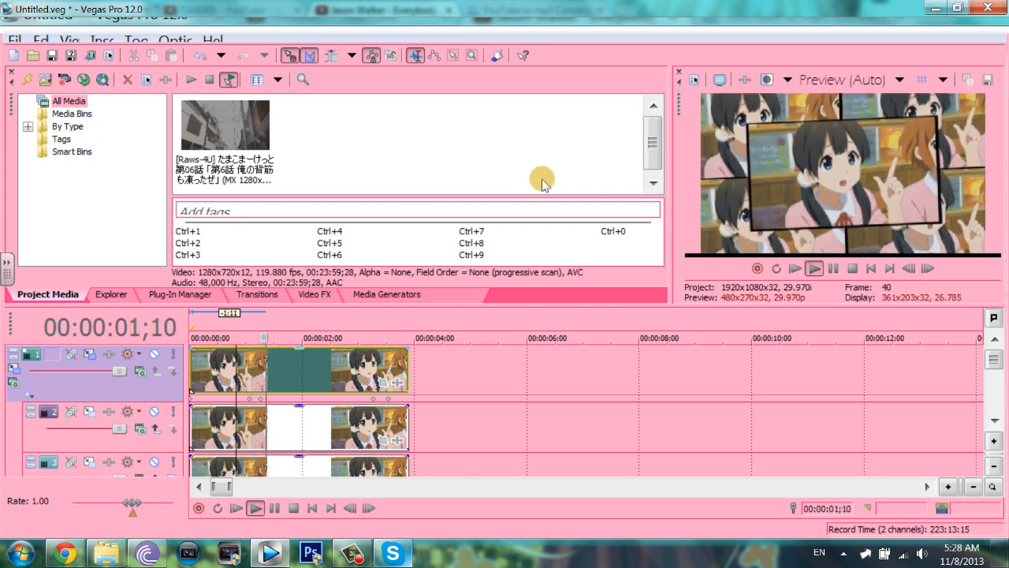